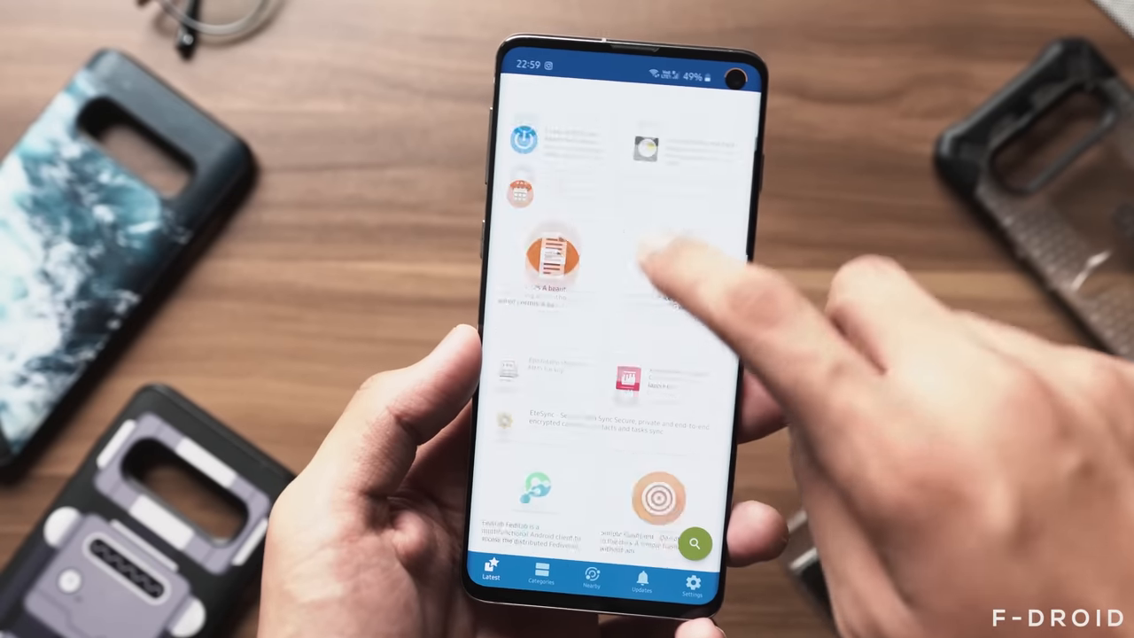
# Browse XDA Labs' Apps listing and peek into the Wallpapers section.
pyautogui.scroll(3)
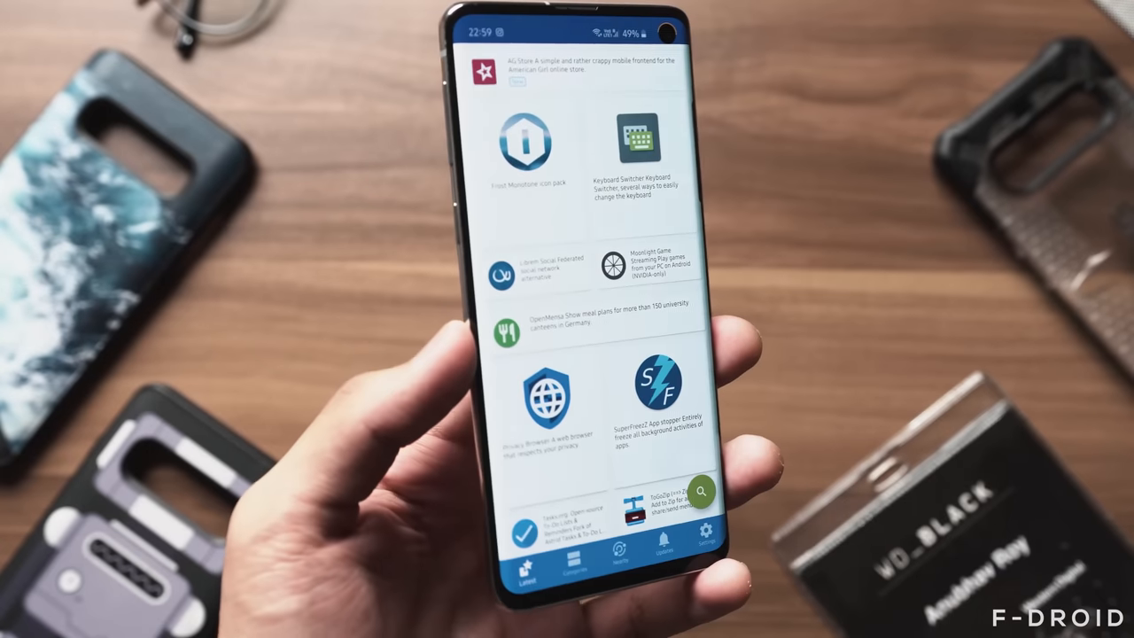
pyautogui.scroll(-3)
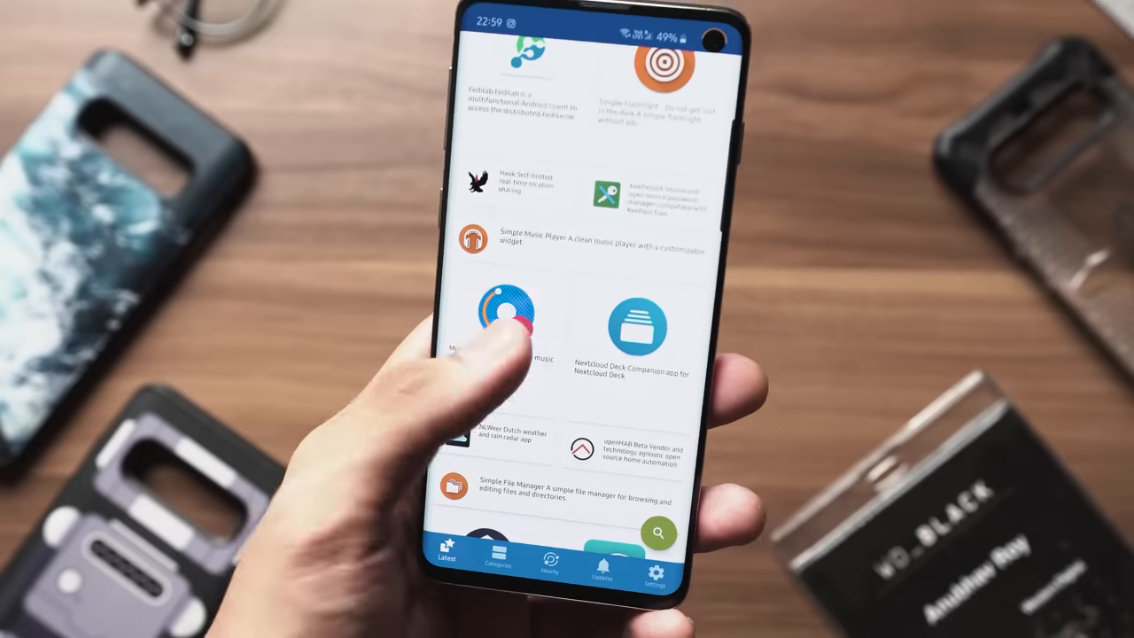
pyautogui.click(507, 316)
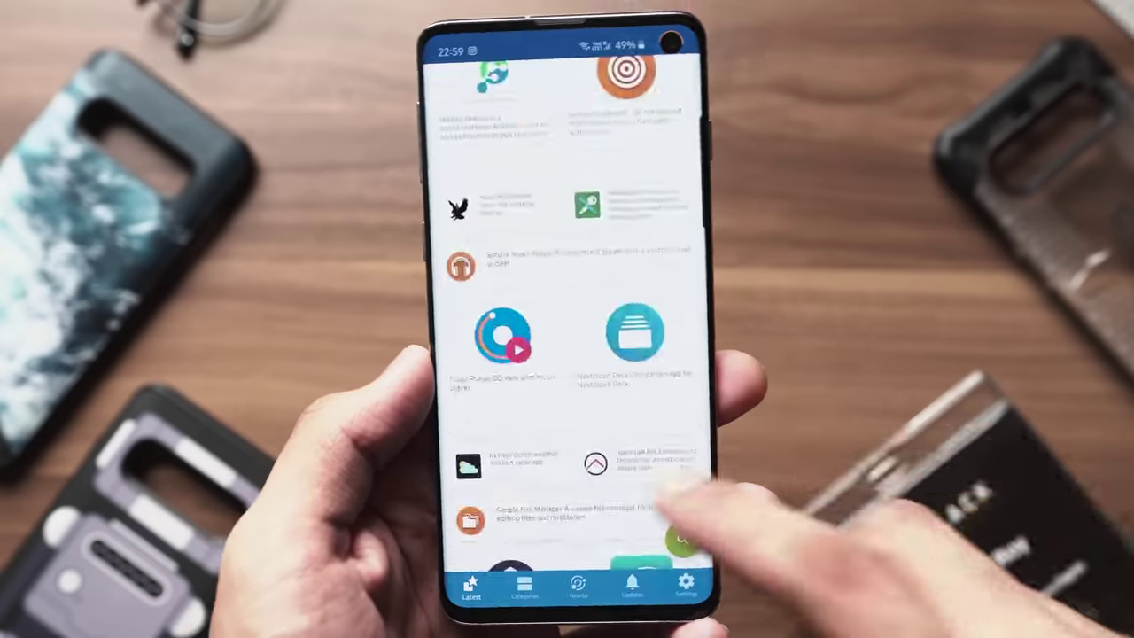
pyautogui.scroll(3)
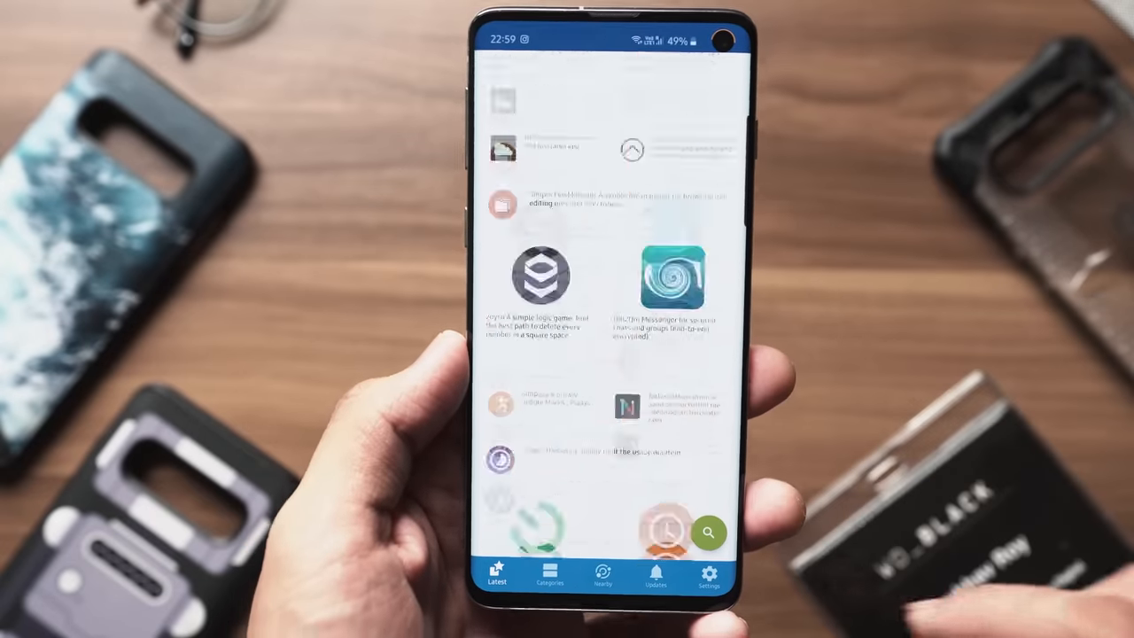
pyautogui.scroll(-3)
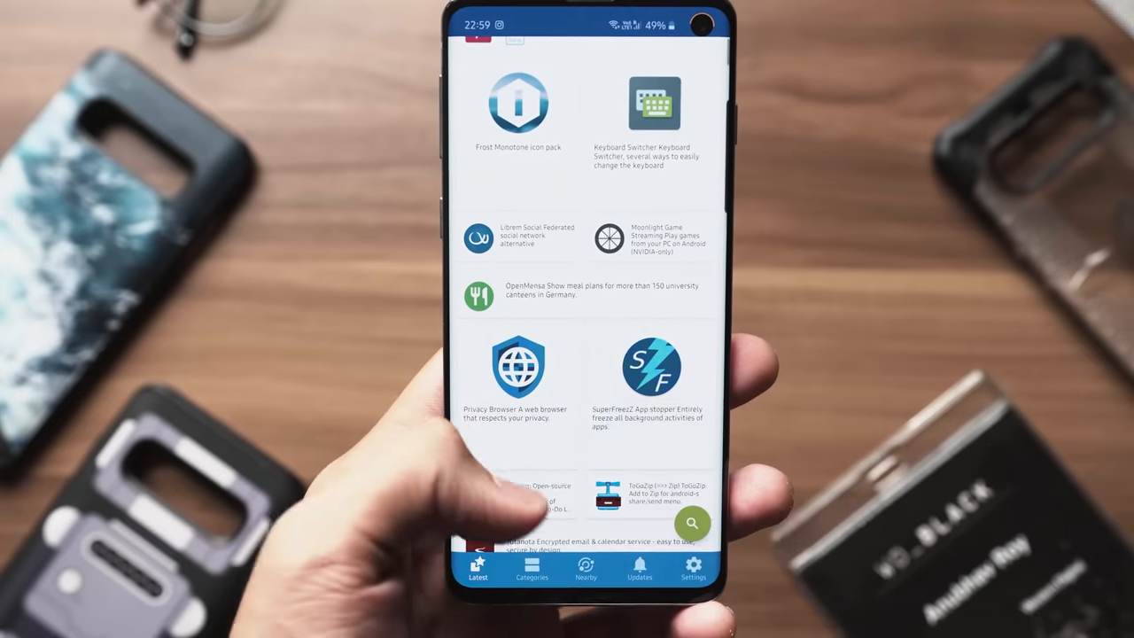
pyautogui.scroll(-3)
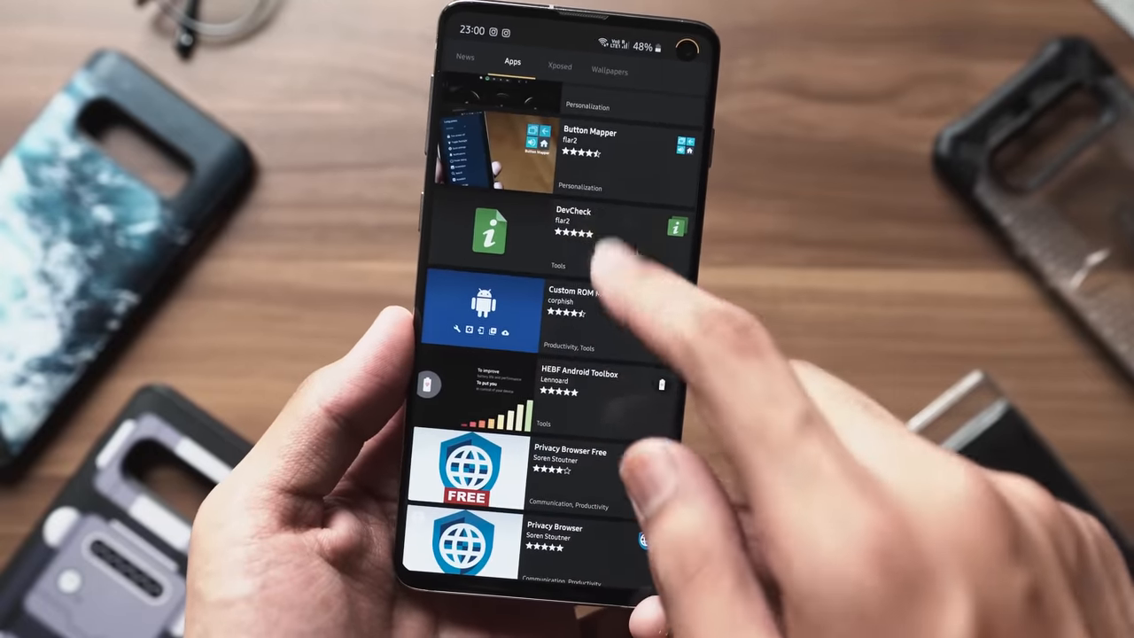
# Return to the Apps catalog listing DevCheck, Button Mapper and Custom ROM Manager.
pyautogui.click(575, 229)
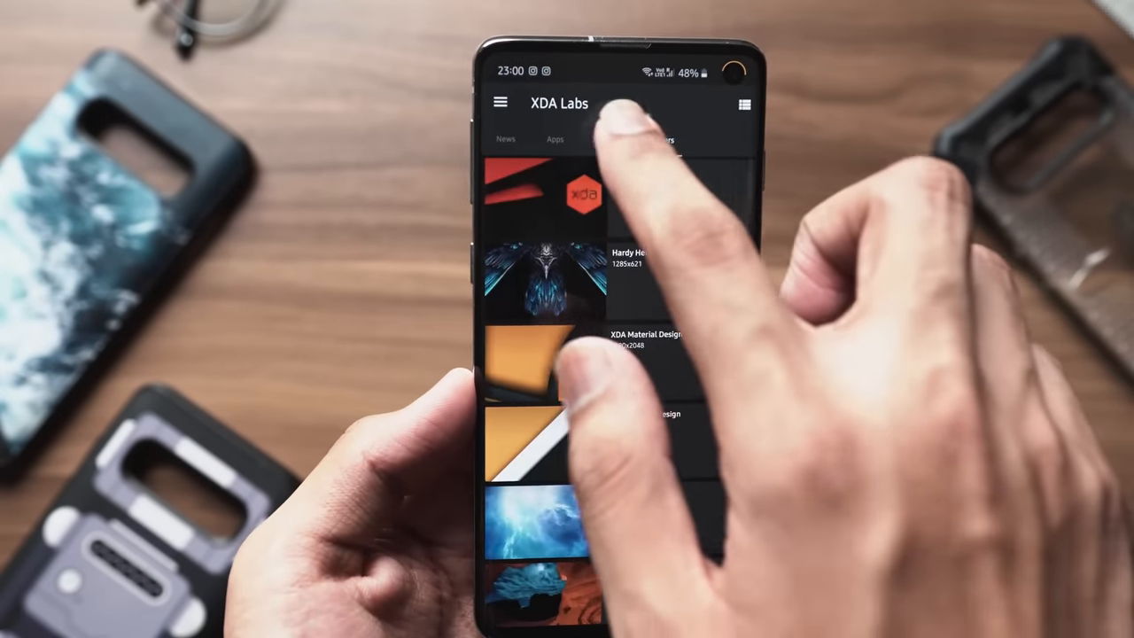
pyautogui.click(555, 139)
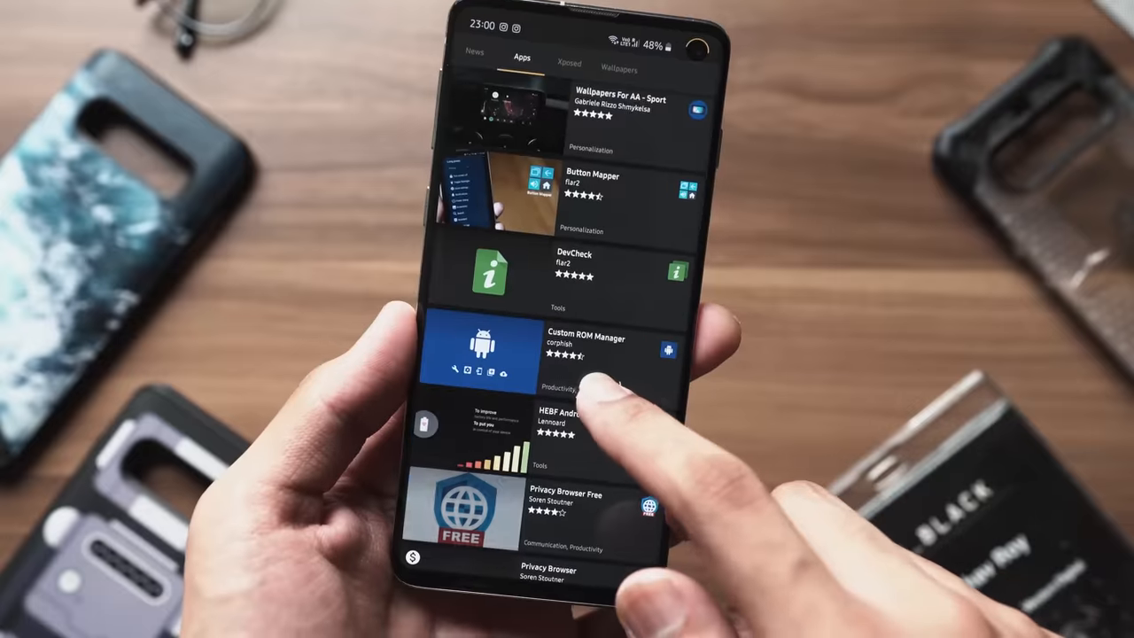
pyautogui.scroll(3)
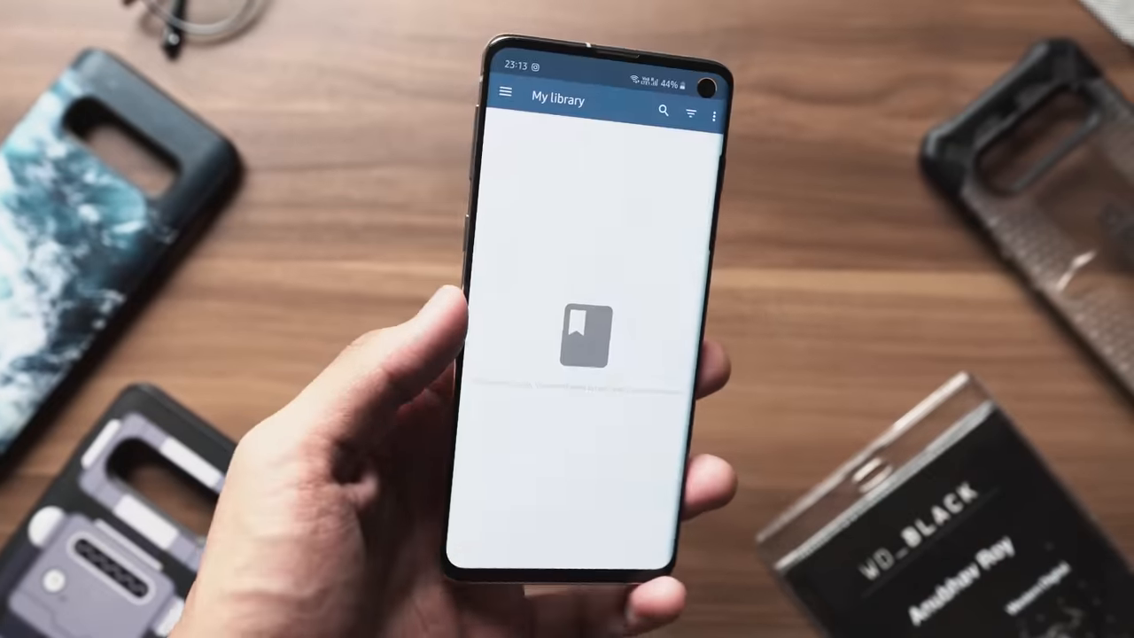
# Browse Tachiyomi's manga source extensions list, then switch back to the library.
pyautogui.click(505, 93)
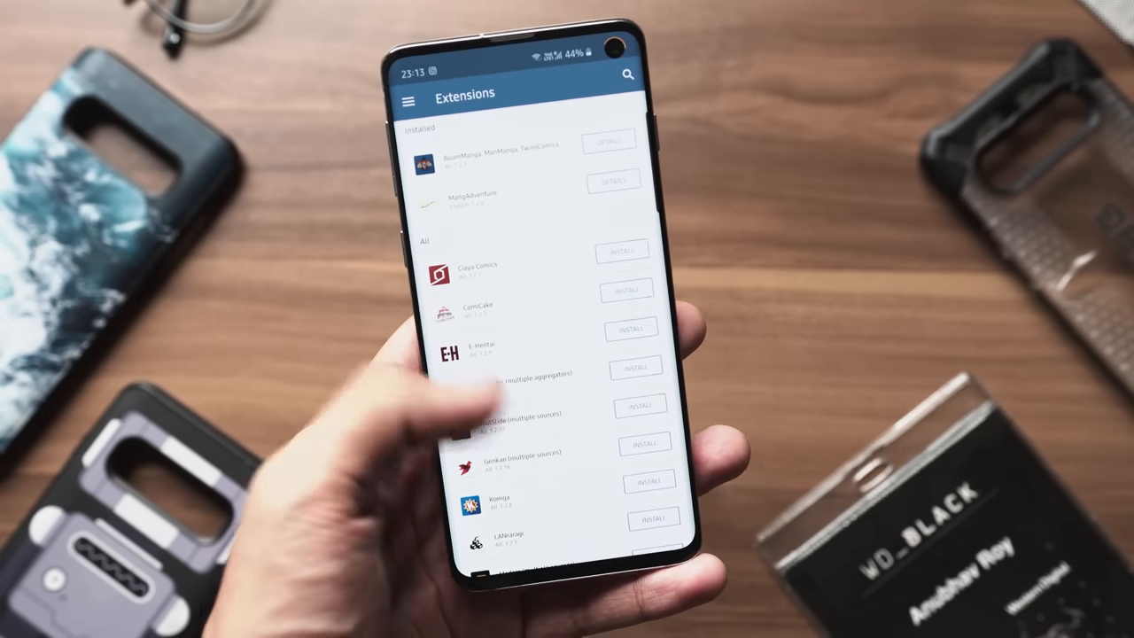
pyautogui.scroll(3)
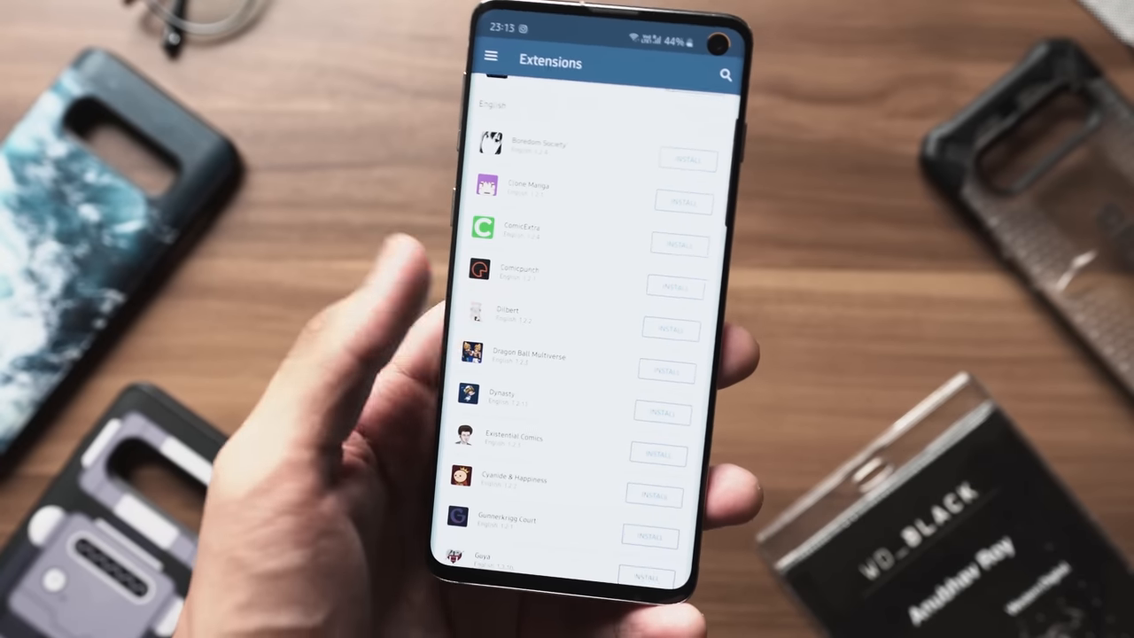
pyautogui.click(491, 64)
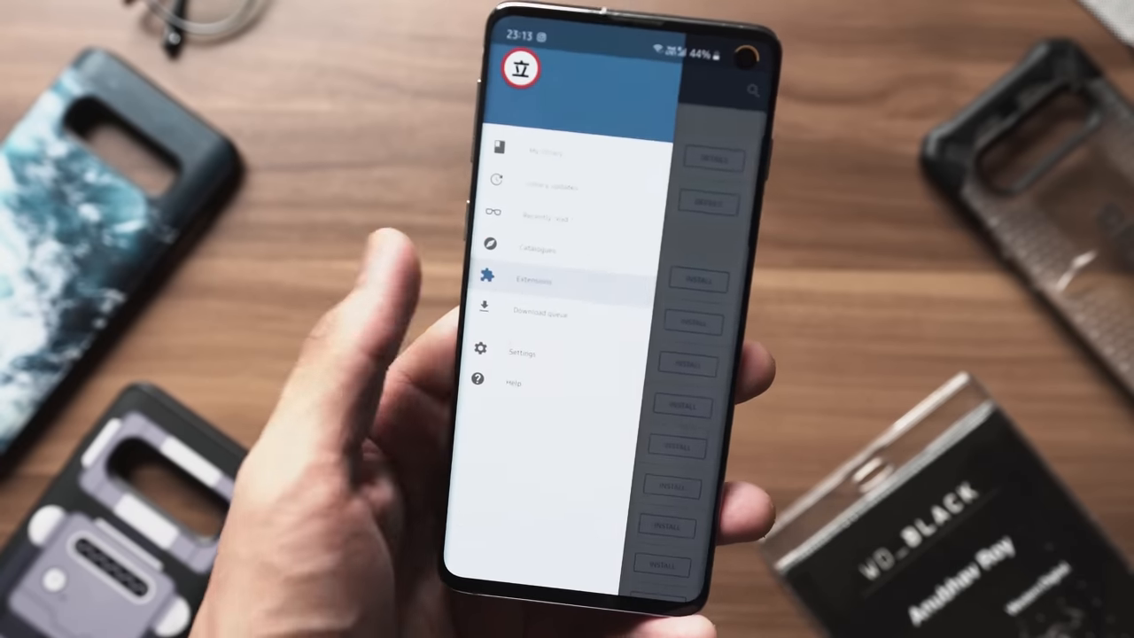
pyautogui.click(539, 248)
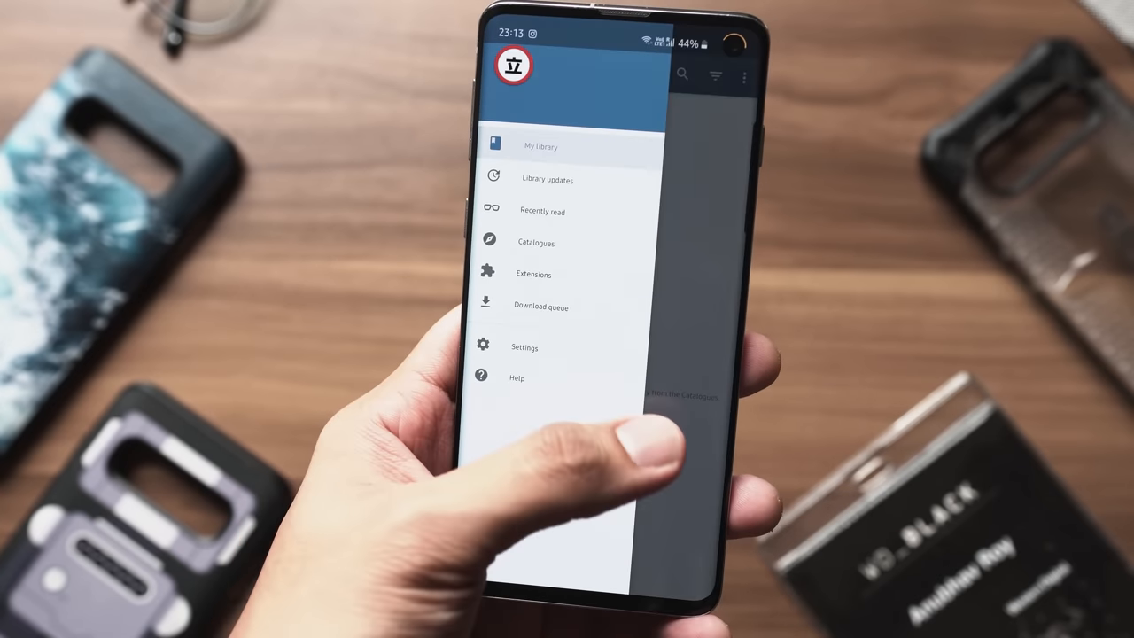
# Review Tachiyomi's General settings and return to the Extensions list.
pyautogui.click(525, 346)
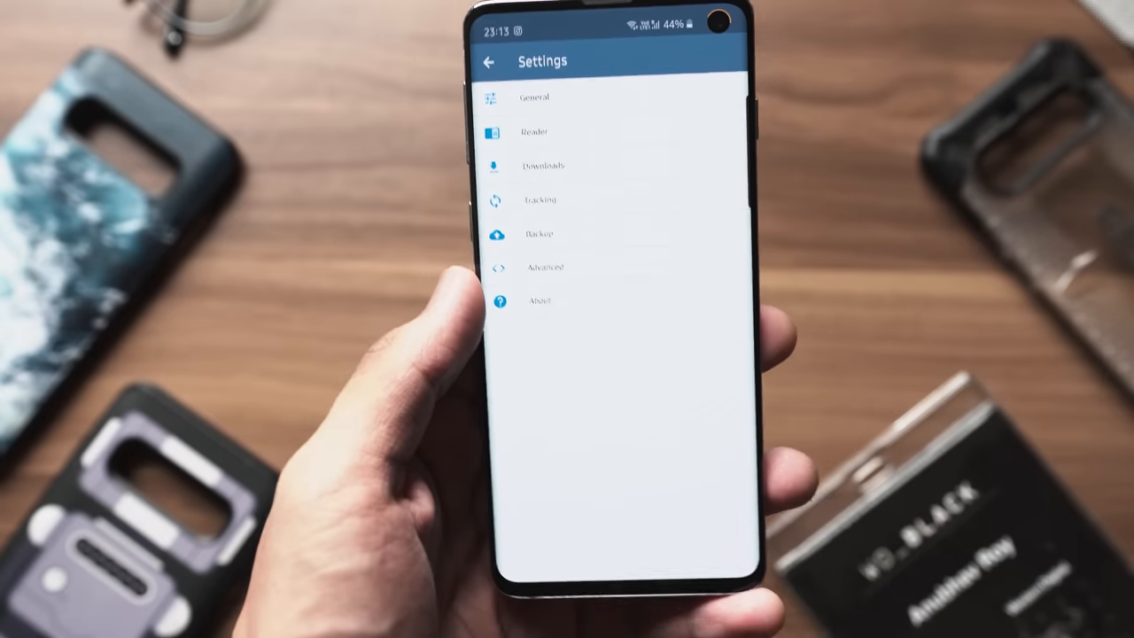
pyautogui.click(535, 132)
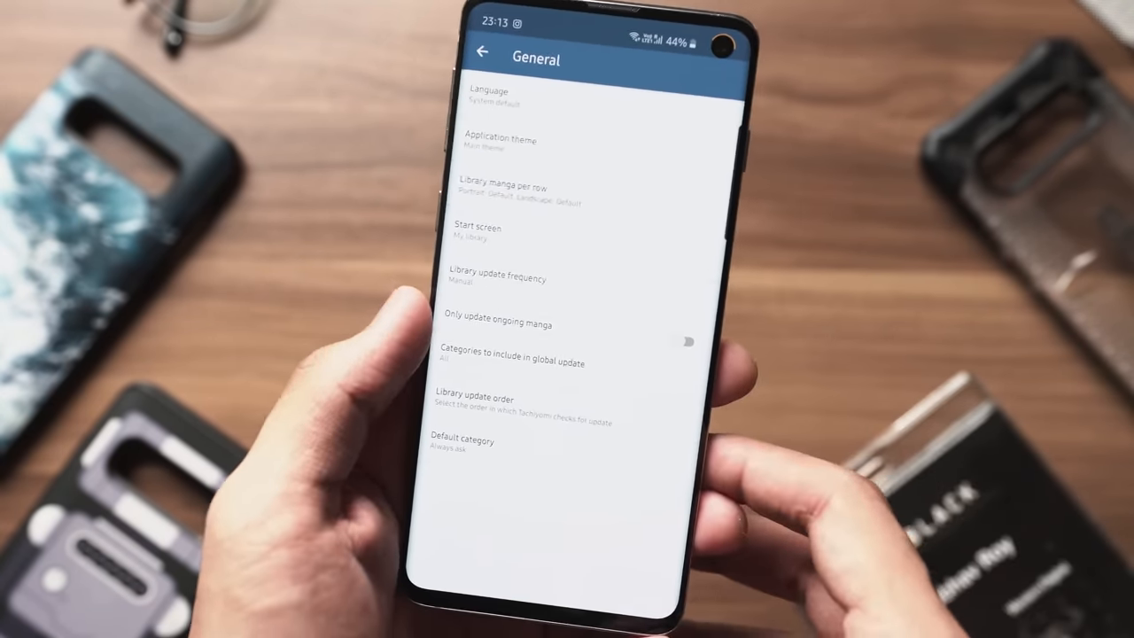
pyautogui.click(482, 51)
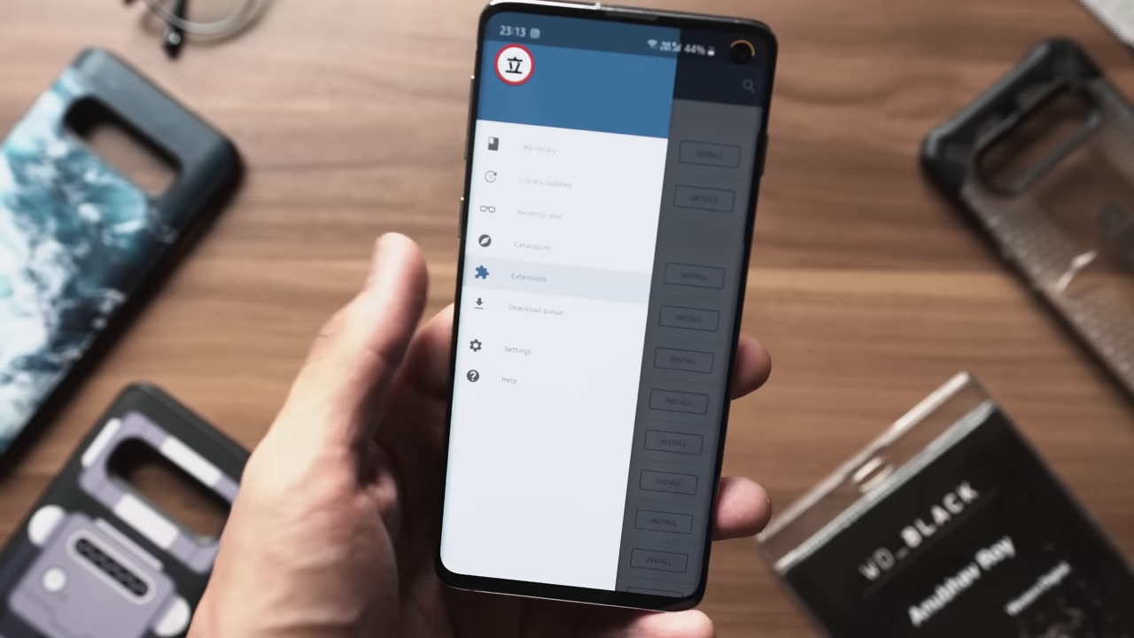
pyautogui.click(531, 245)
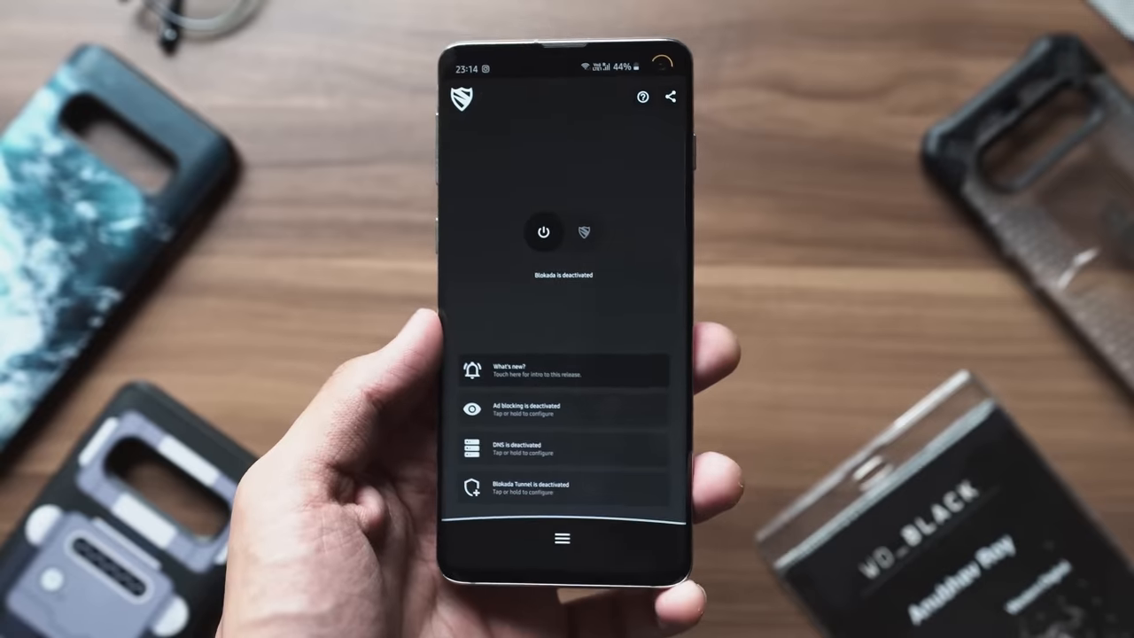
# Review Blokada's host log of allowed and blocked hosts from the features screen.
pyautogui.click(585, 233)
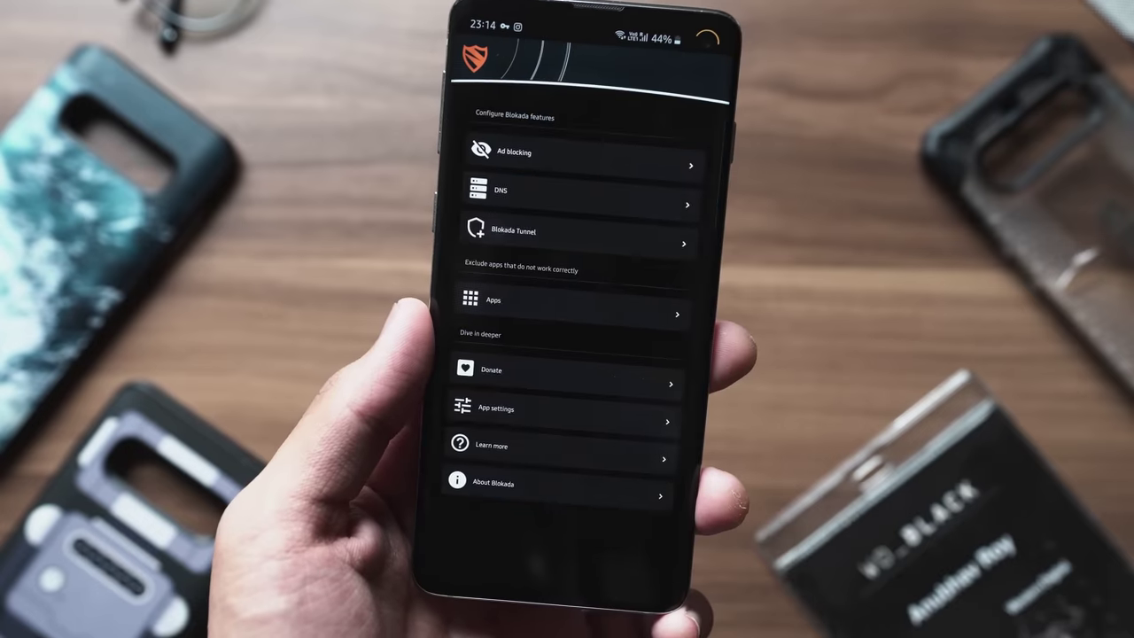
pyautogui.click(585, 165)
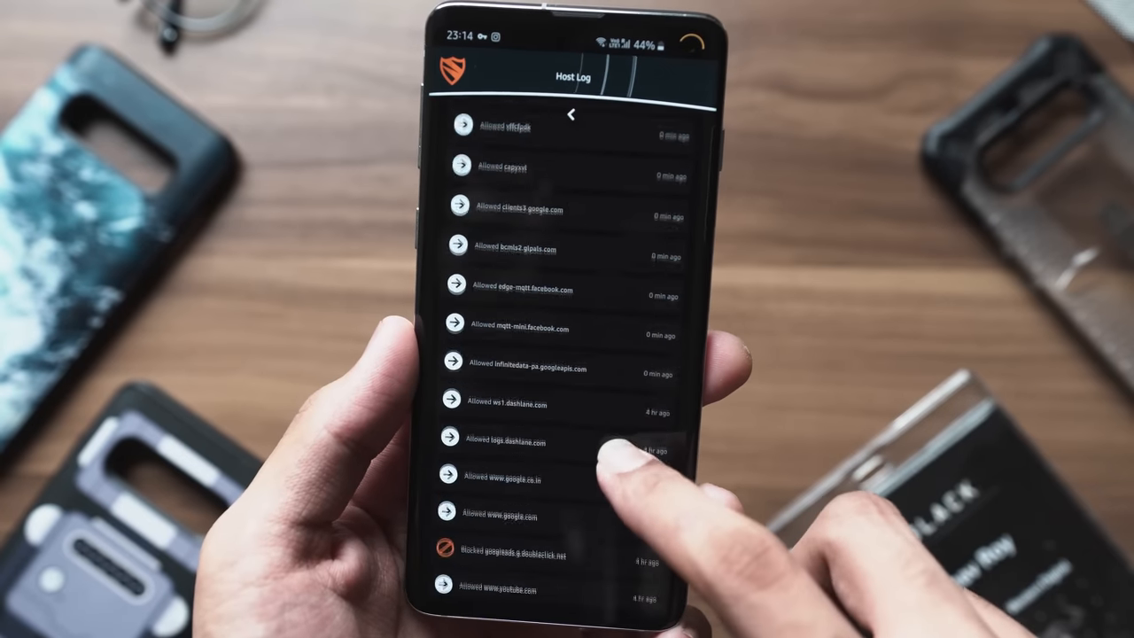
pyautogui.scroll(3)
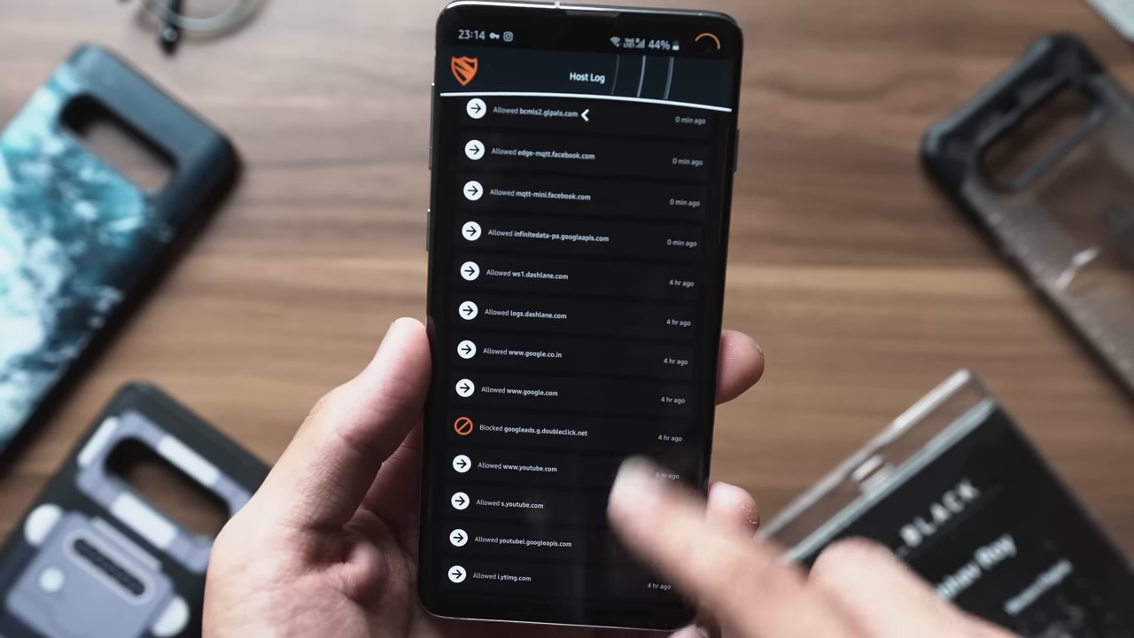
pyautogui.click(588, 115)
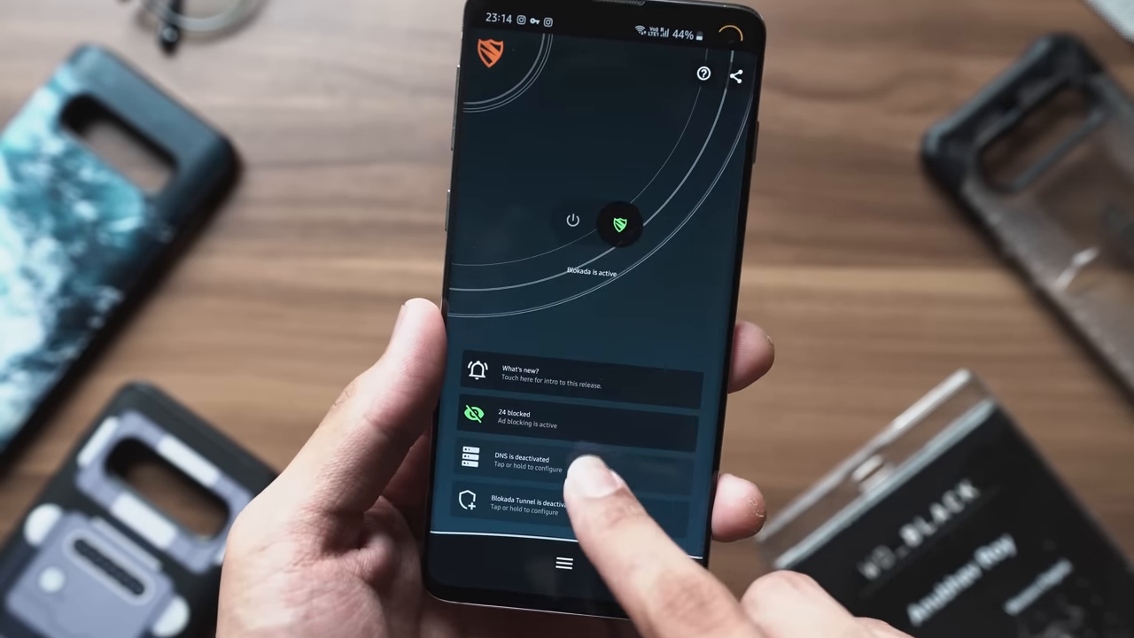
# Activate ad blocking and show the list of custom blocked hosts.
pyautogui.click(523, 463)
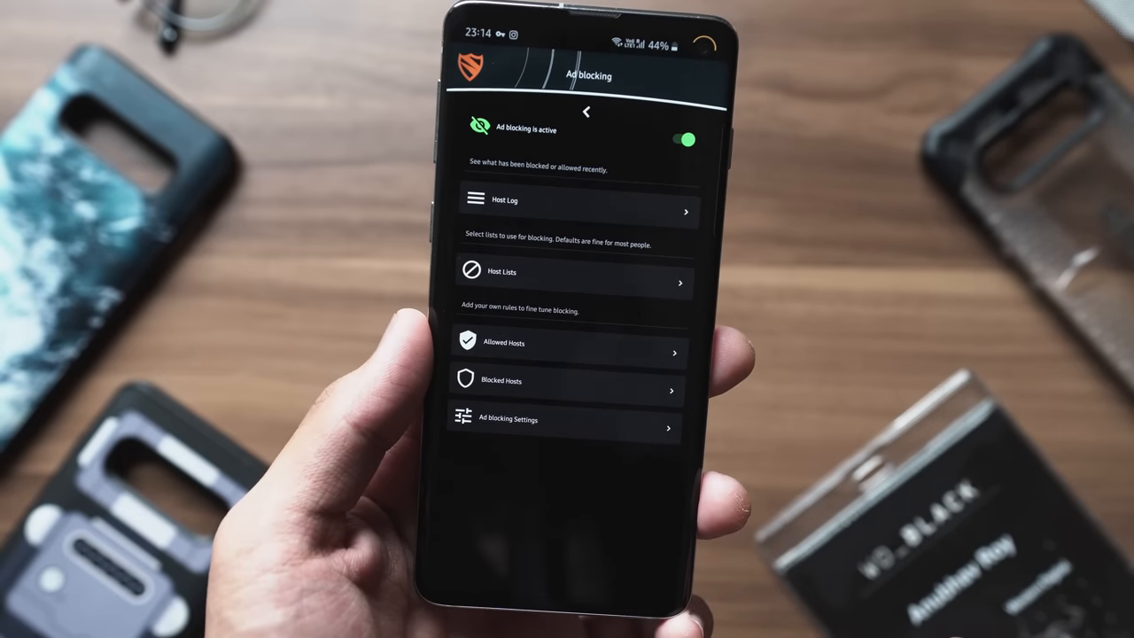
pyautogui.click(567, 390)
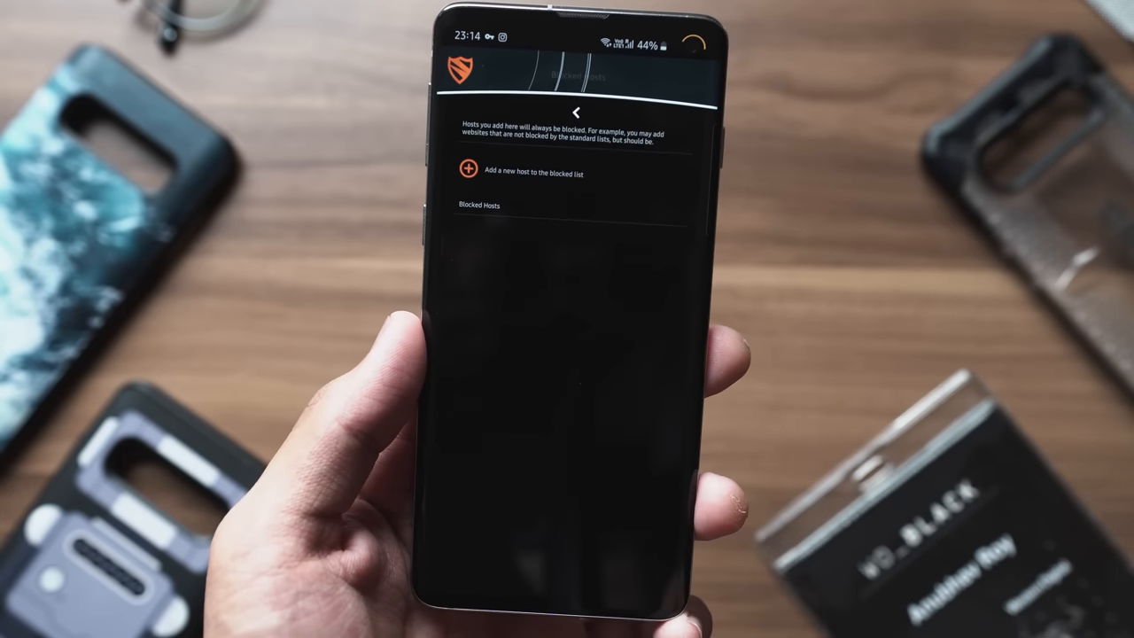
pyautogui.click(576, 114)
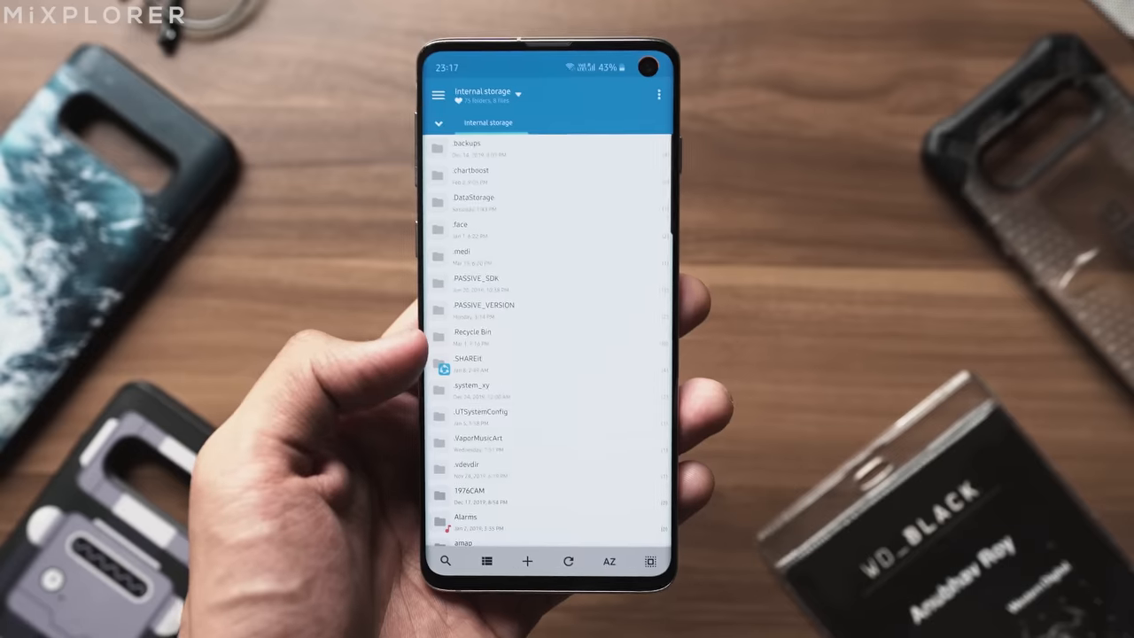
# Browse MiXplorer's bookmarks panel and the internal storage folders.
pyautogui.click(438, 95)
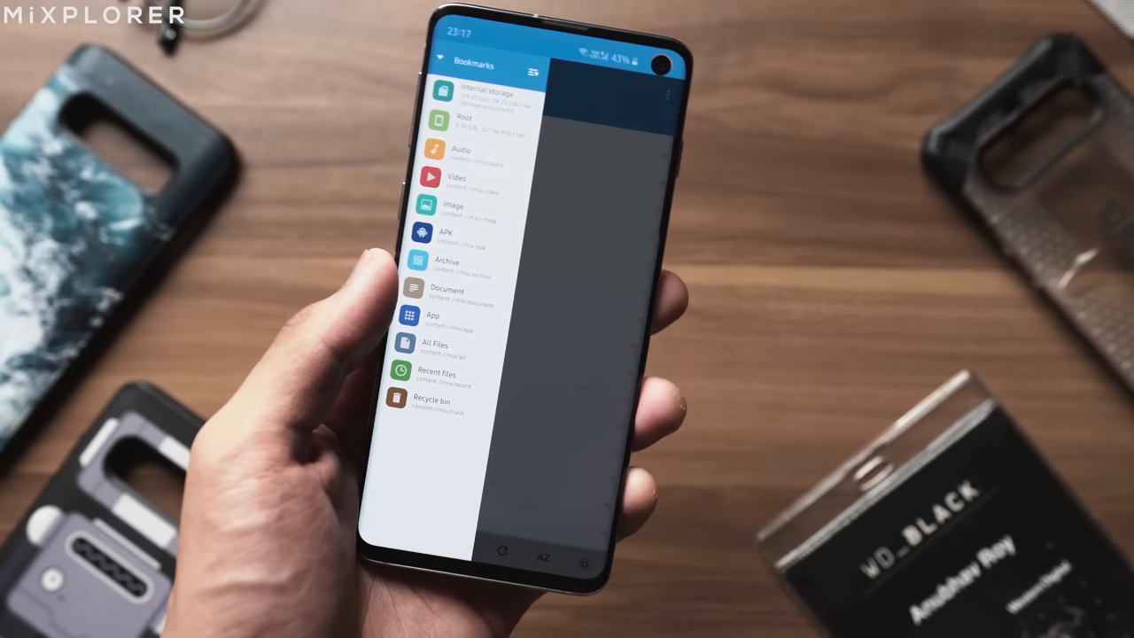
pyautogui.click(475, 87)
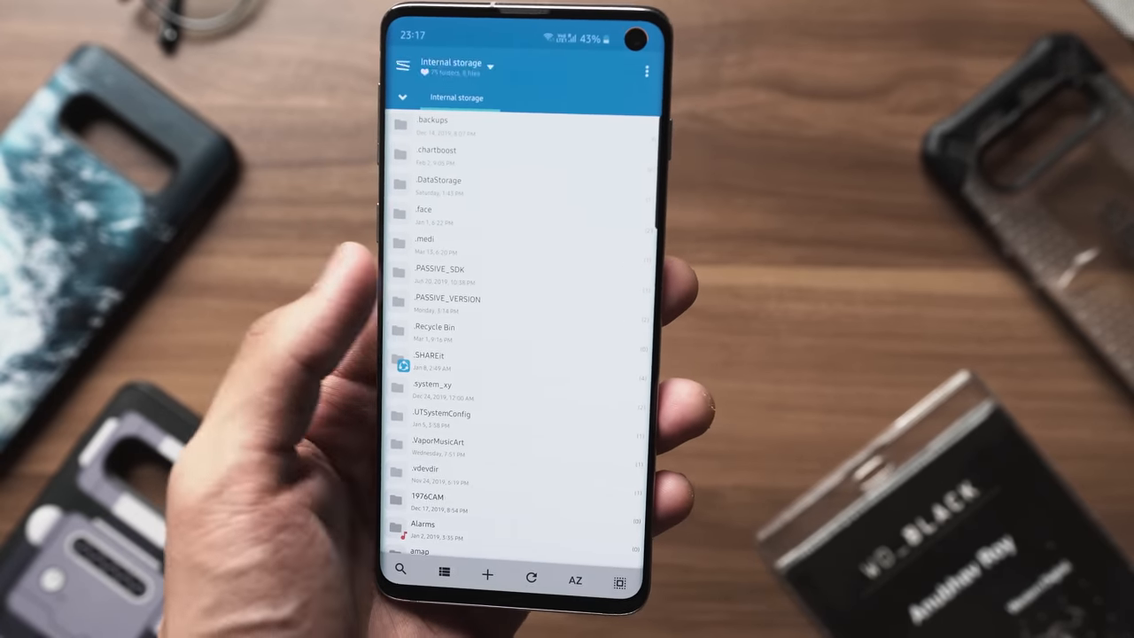
pyautogui.click(404, 66)
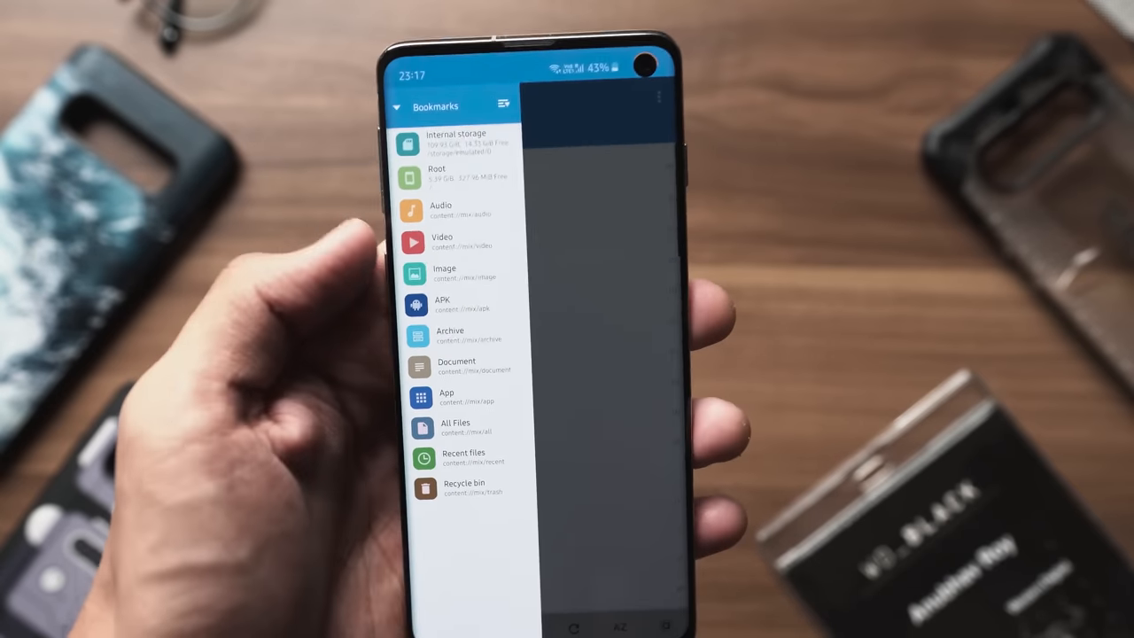
pyautogui.click(436, 174)
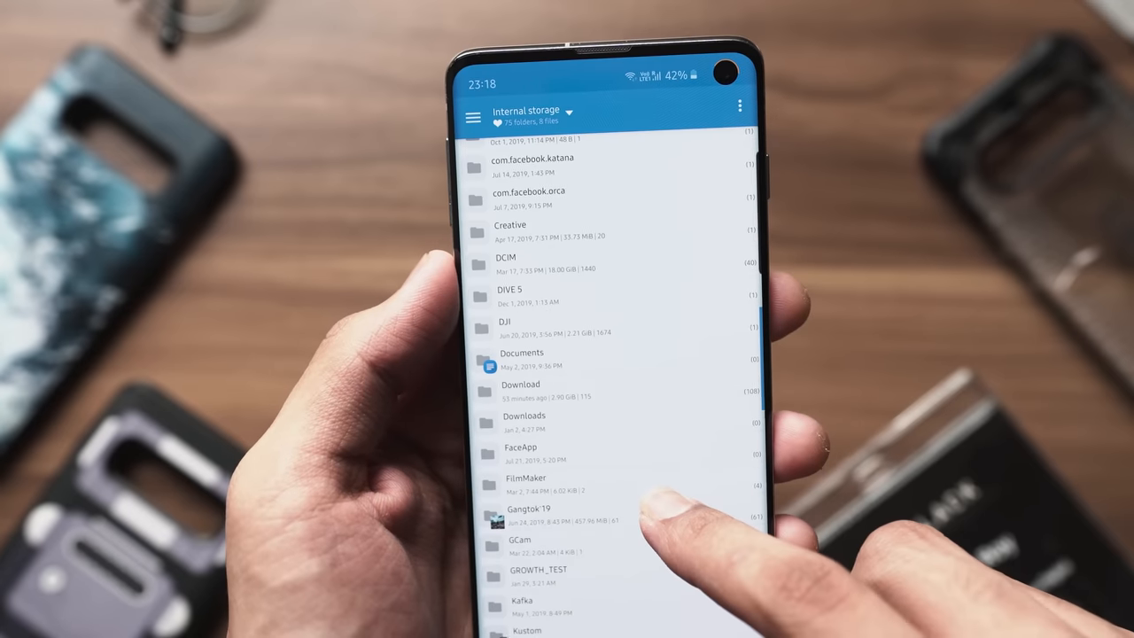
pyautogui.scroll(-3)
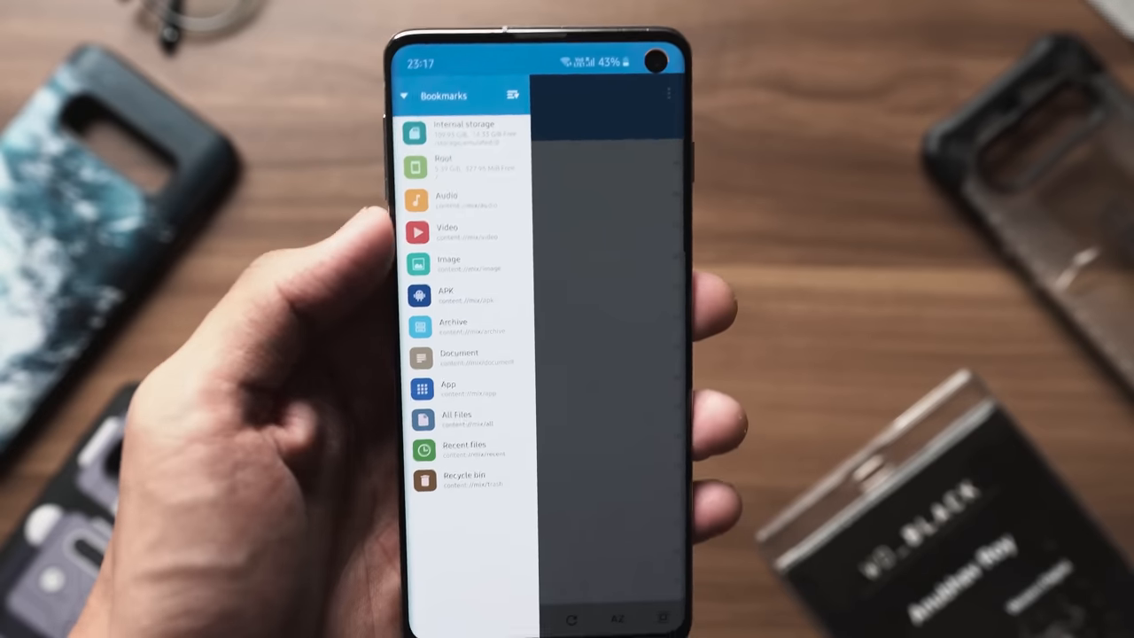
# Show MiXplorer's Buttons customization list from its Settings.
pyautogui.click(447, 165)
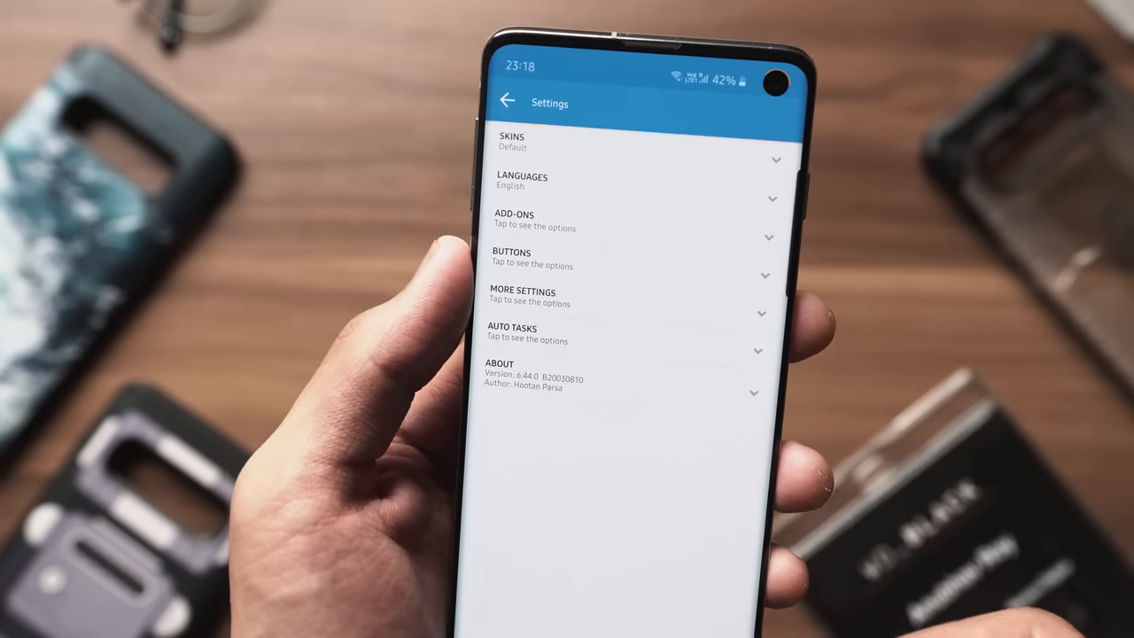
pyautogui.click(535, 220)
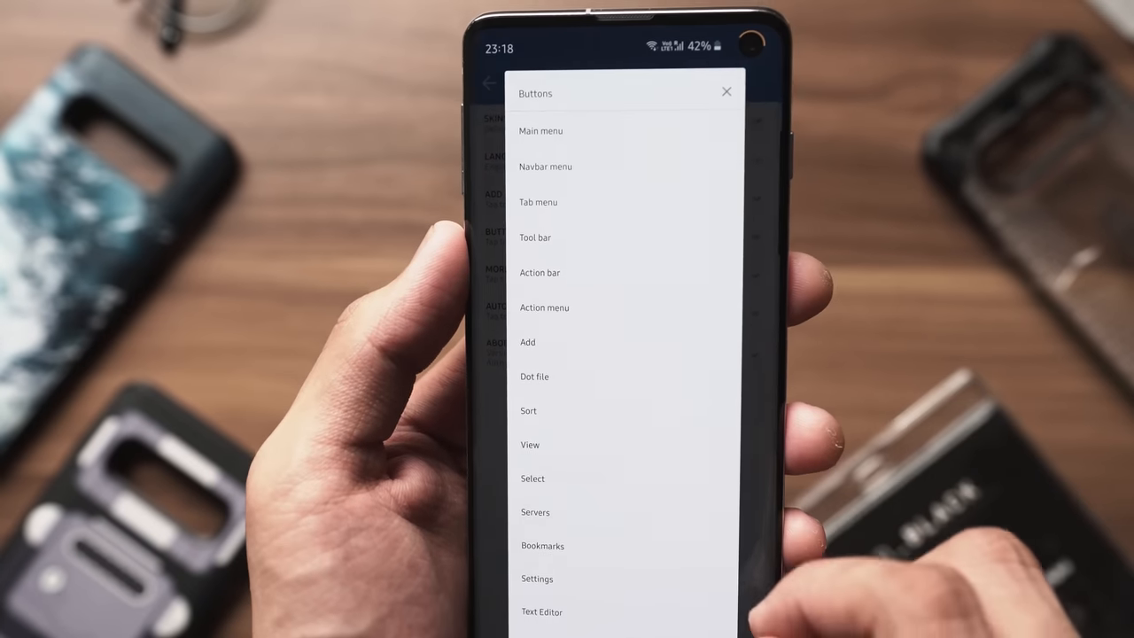
pyautogui.click(727, 92)
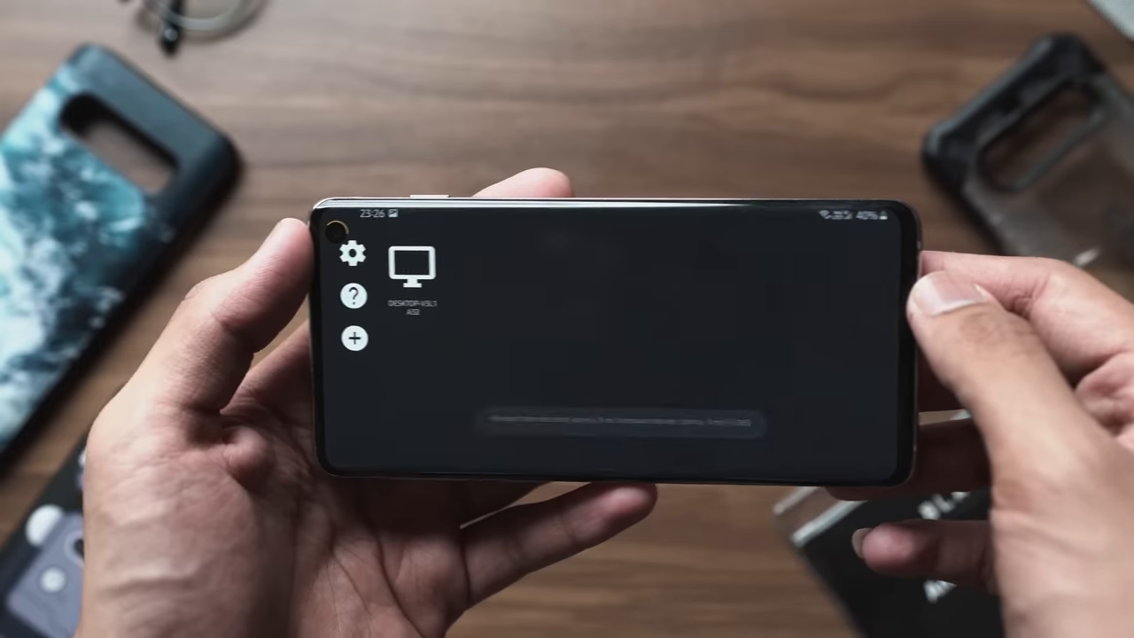
# Show the streaming app's video settings listing resolution, frame rate and bitrate.
pyautogui.click(355, 255)
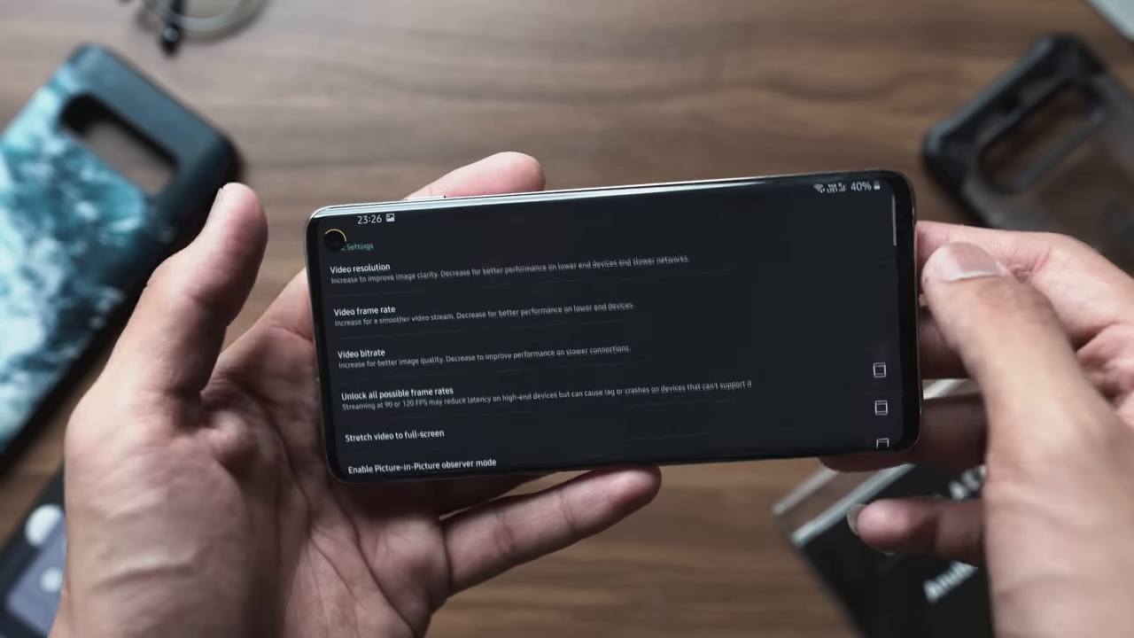